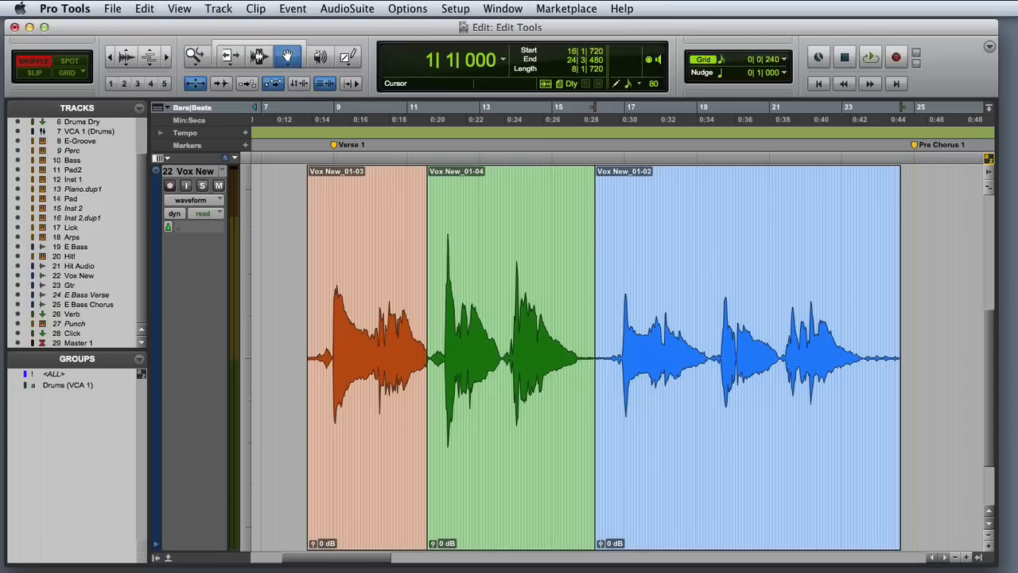
# Spot the Vox New_01-02 clip to start at 14|1|000, overlapping the green clip's end
pyautogui.click(728, 369)
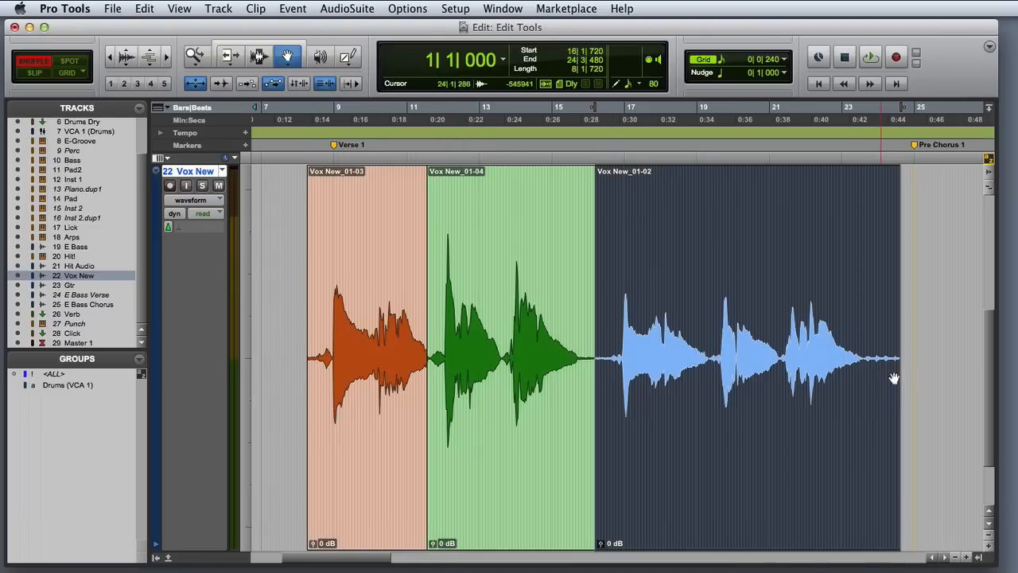
pyautogui.click(748, 358)
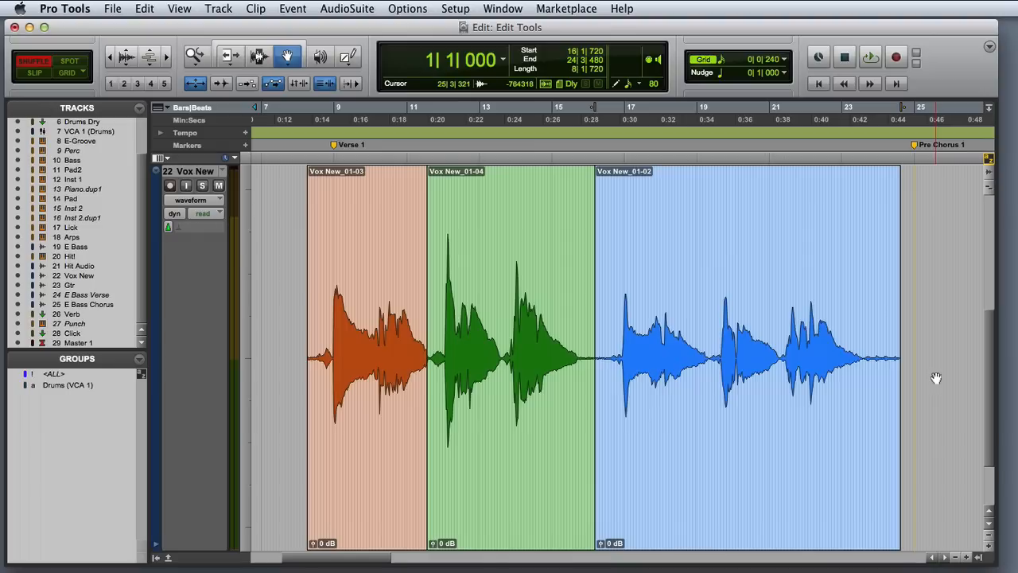
pyautogui.click(505, 358)
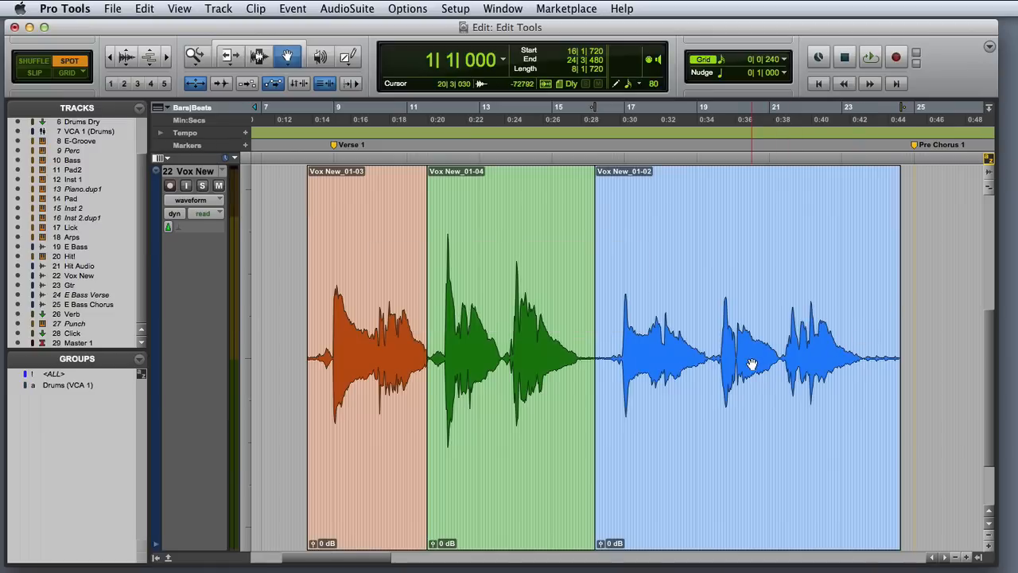
pyautogui.click(748, 358)
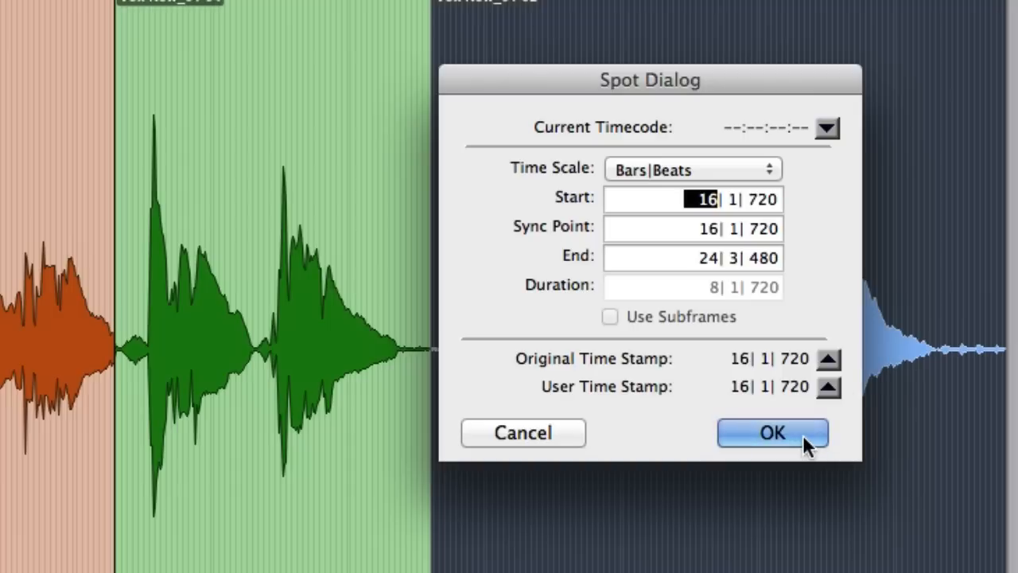
pyautogui.click(771, 432)
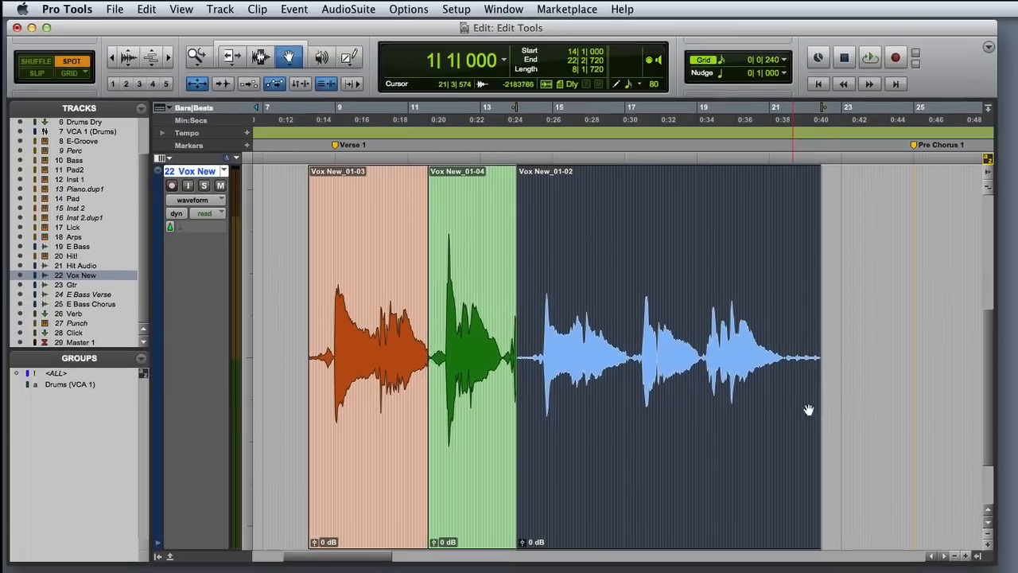